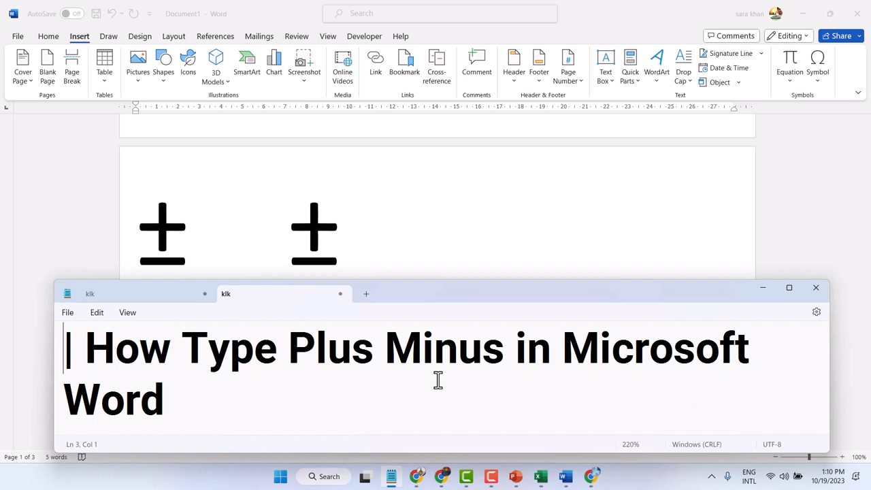
{"action": "mouse_move", "coordinate": [727, 308]}
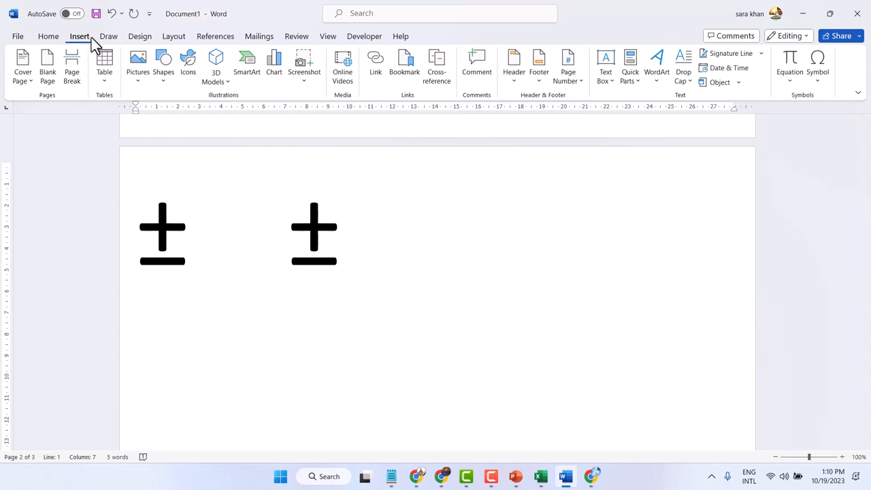
{"action": "mouse_move", "coordinate": [817, 65]}
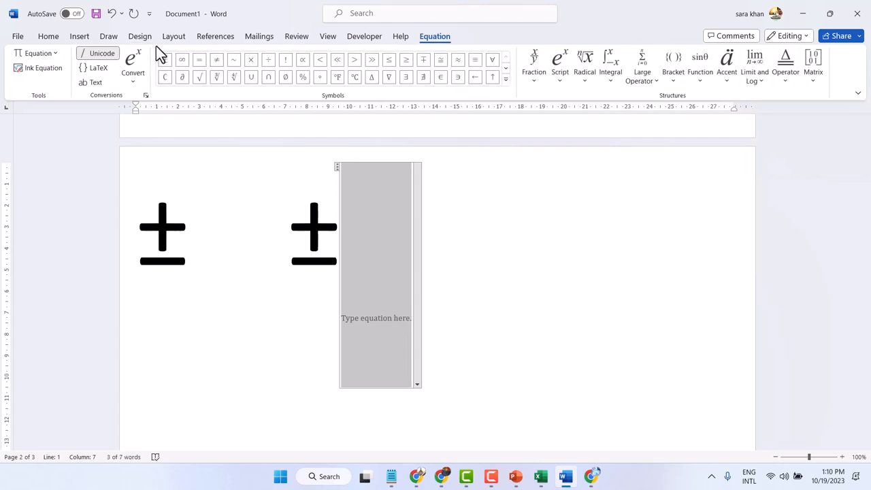
{"action": "mouse_move", "coordinate": [164, 60]}
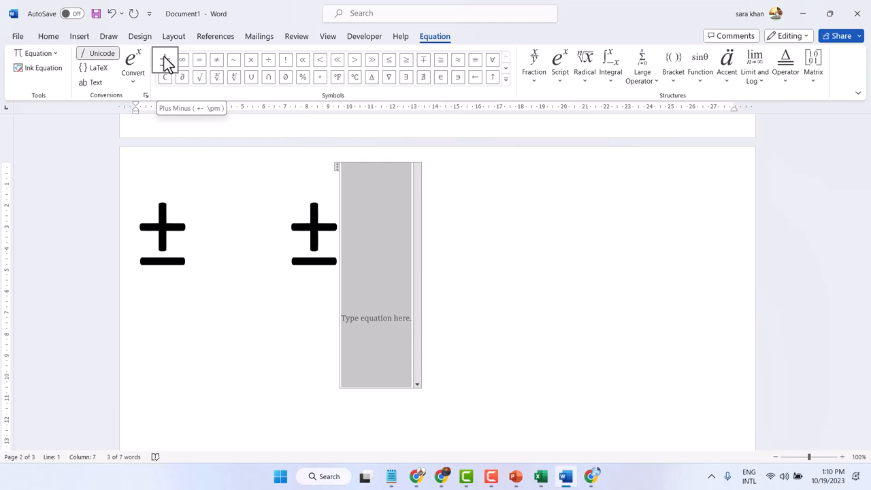
Insert a large plus-minus sign into a new equation after the second symbol.
{"action": "left_click", "coordinate": [165, 60]}
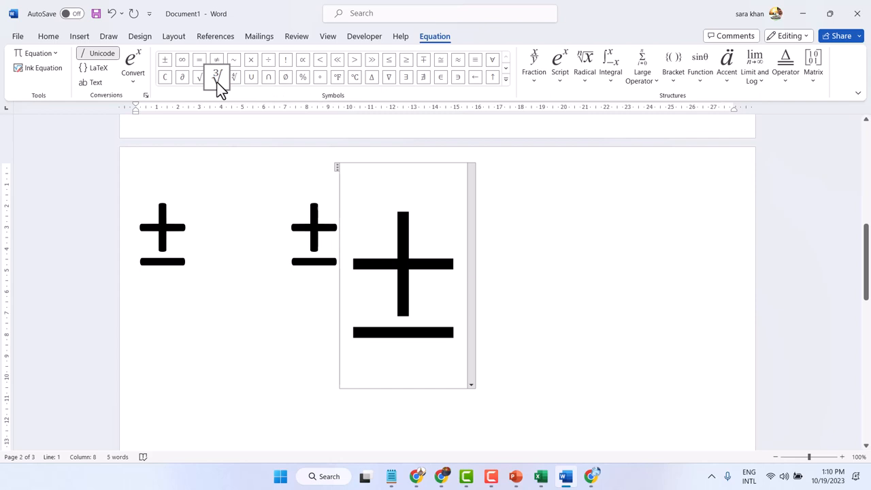
{"action": "mouse_move", "coordinate": [217, 76]}
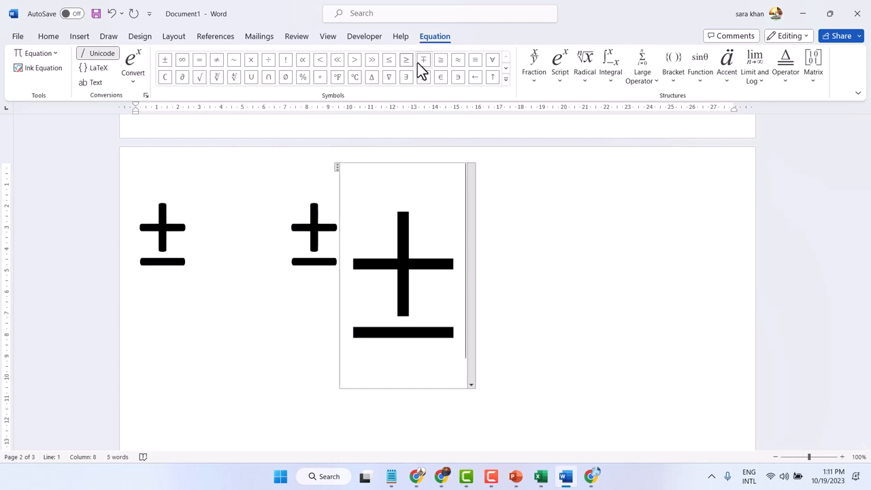
{"action": "mouse_move", "coordinate": [423, 60]}
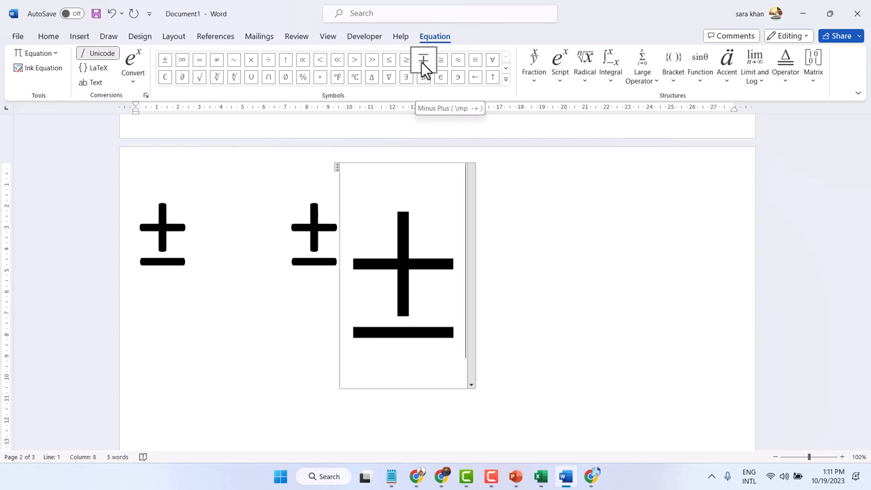
Add a large minus-plus sign after the equation's plus-minus sign.
{"action": "left_click", "coordinate": [423, 59]}
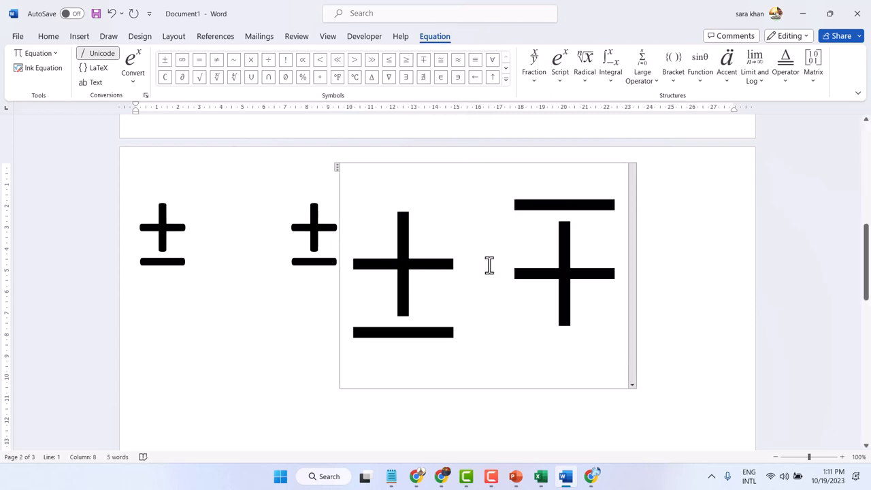
{"action": "type", "text": "6"}
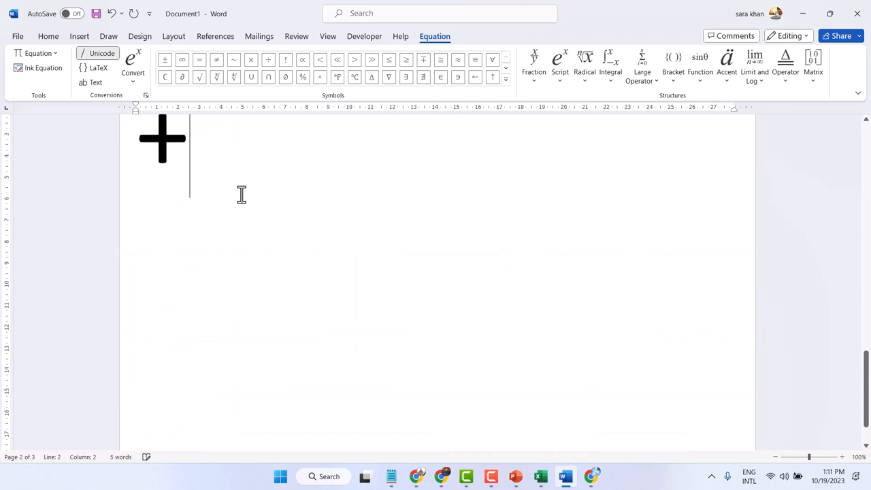
Exit the equation and begin a blank new last page.
{"action": "left_click", "coordinate": [48, 36]}
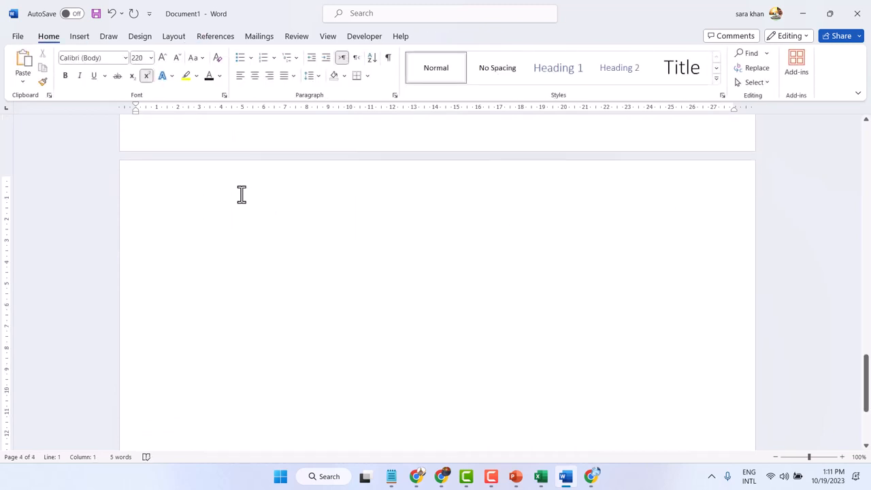
{"action": "type", "text": "±"}
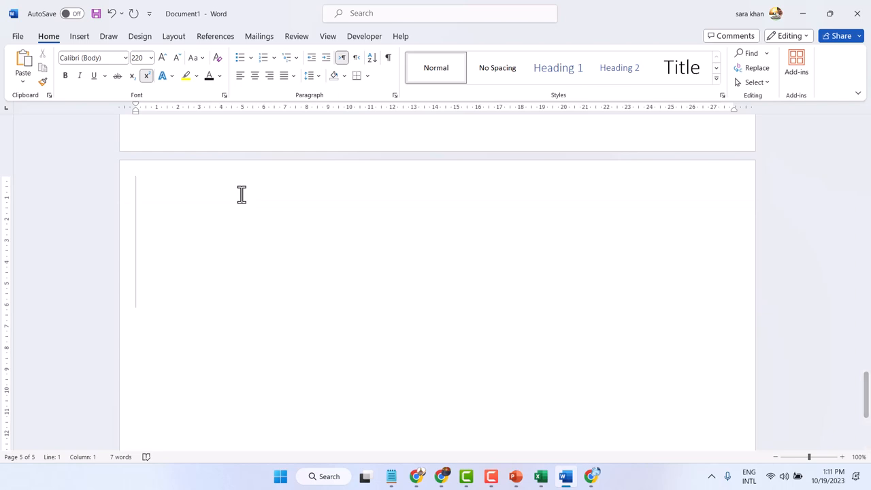
Type 'alt + 0177' in large text on the new page.
{"action": "type", "text": "alt +"}
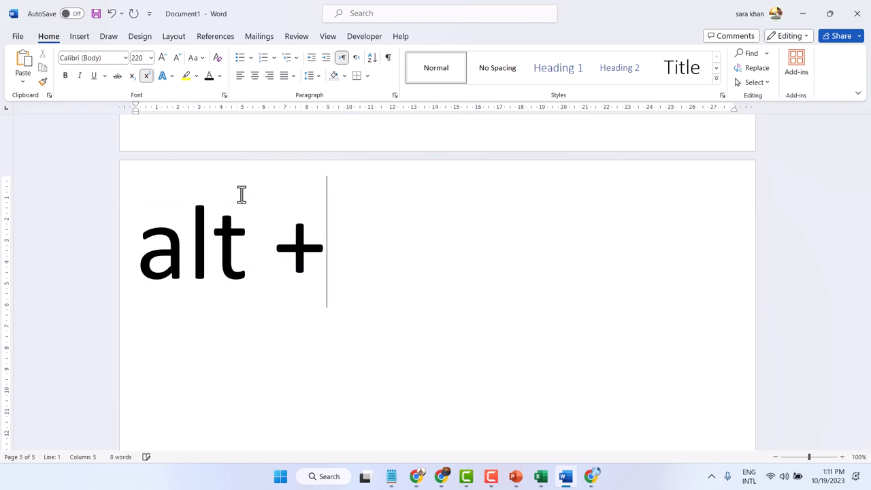
{"action": "type", "text": "0177"}
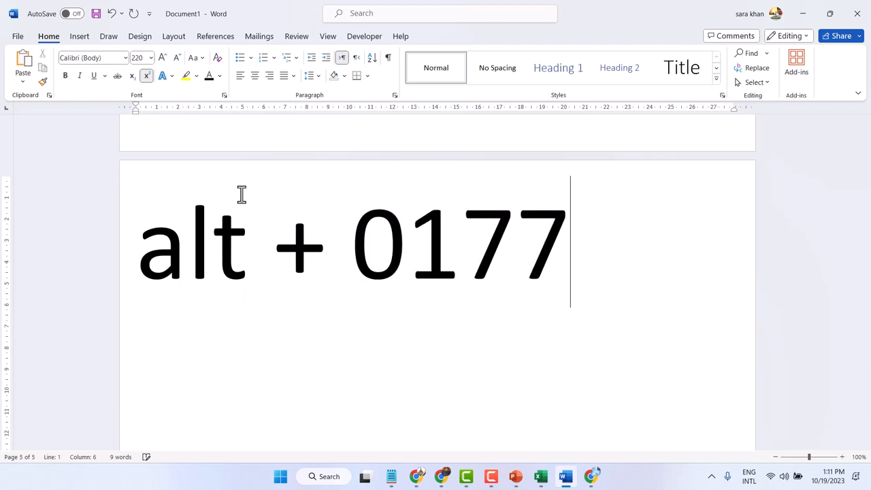